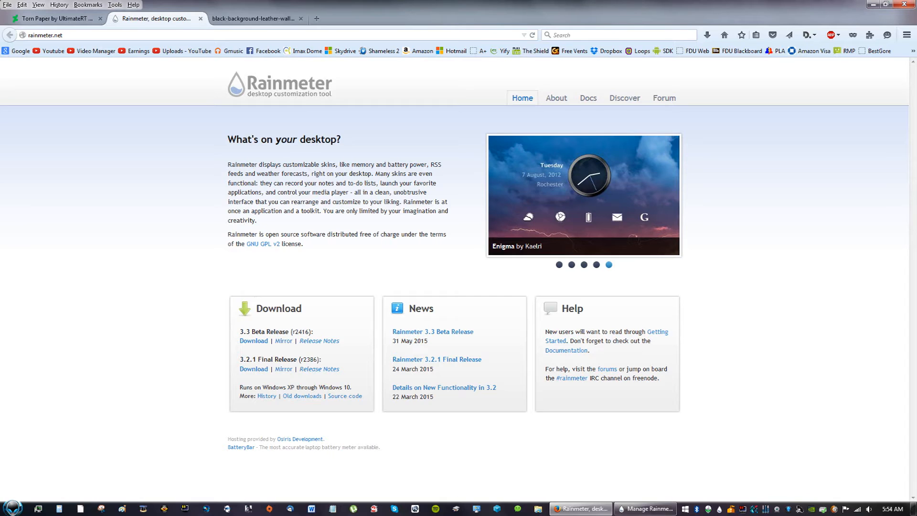
mouse_move(407, 227)
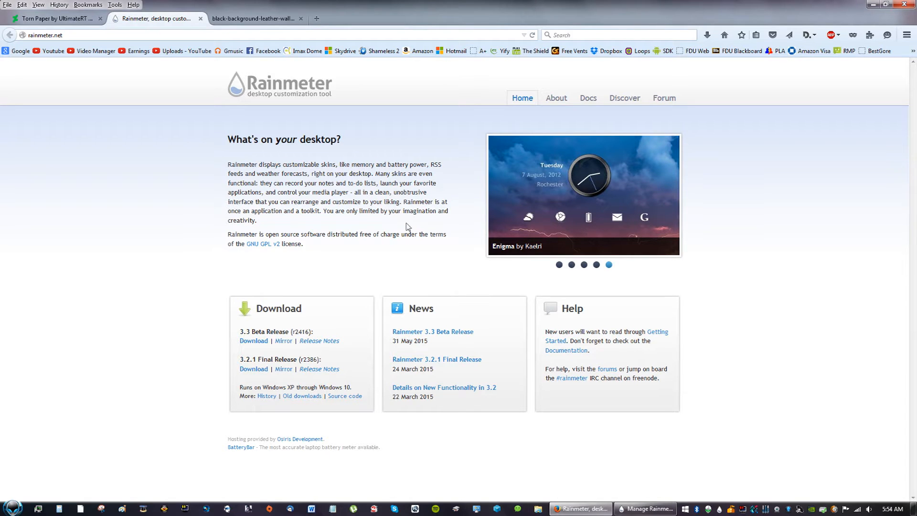
mouse_move(407, 227)
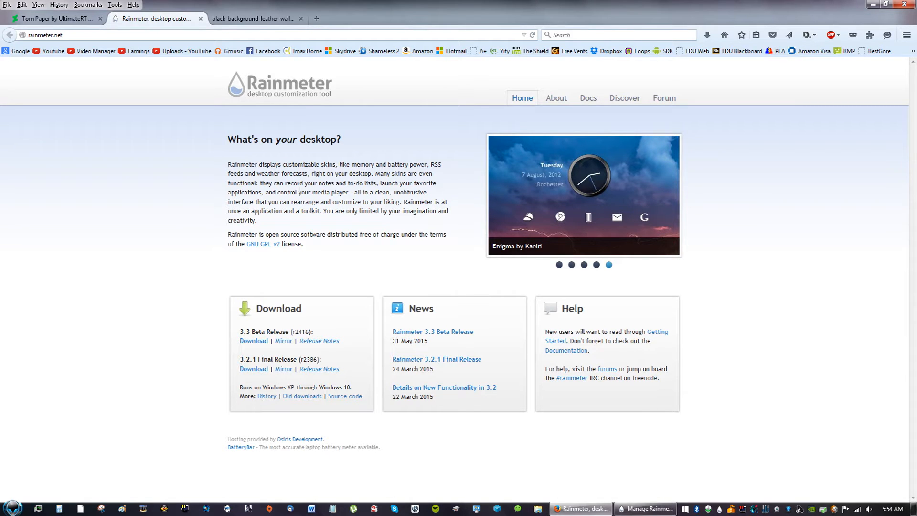
mouse_move(219, 334)
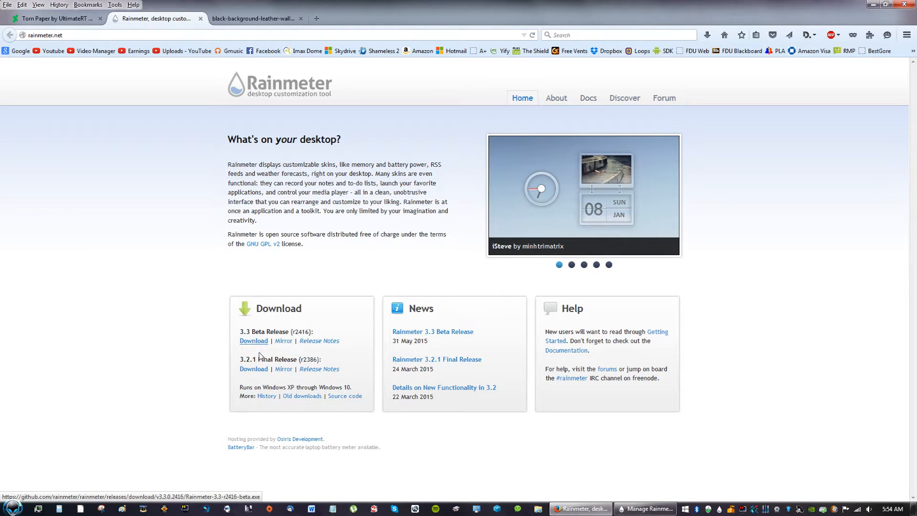
mouse_move(253, 369)
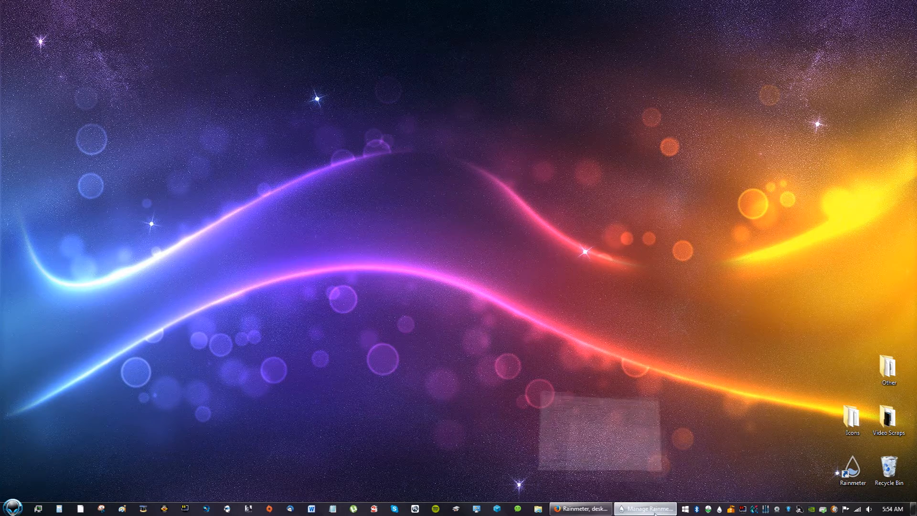
- Download the Torn Paper .rmskin from DeviantArt and run it through the Rainmeter Skin Installer
click(646, 508)
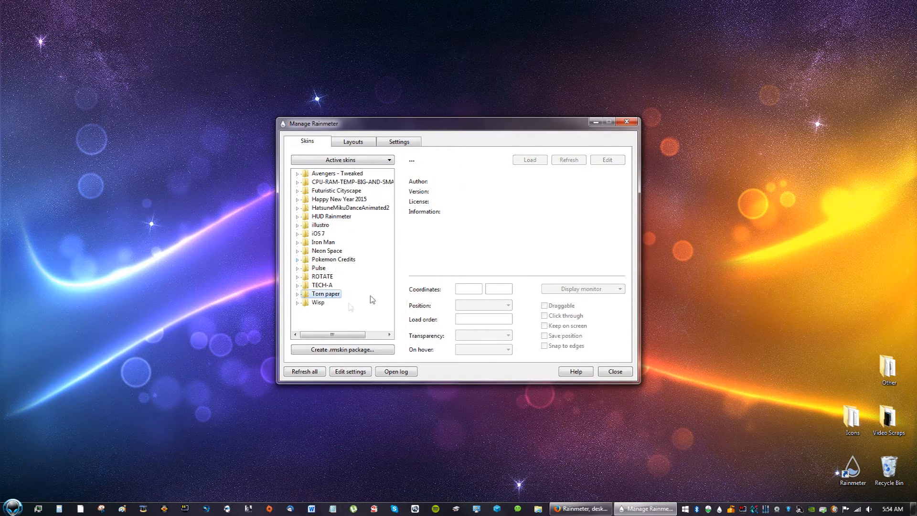
click(579, 509)
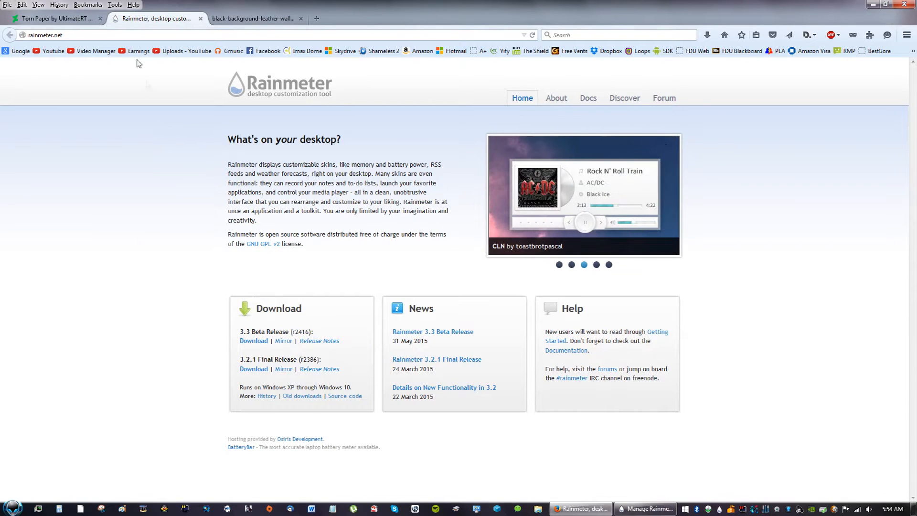
click(56, 18)
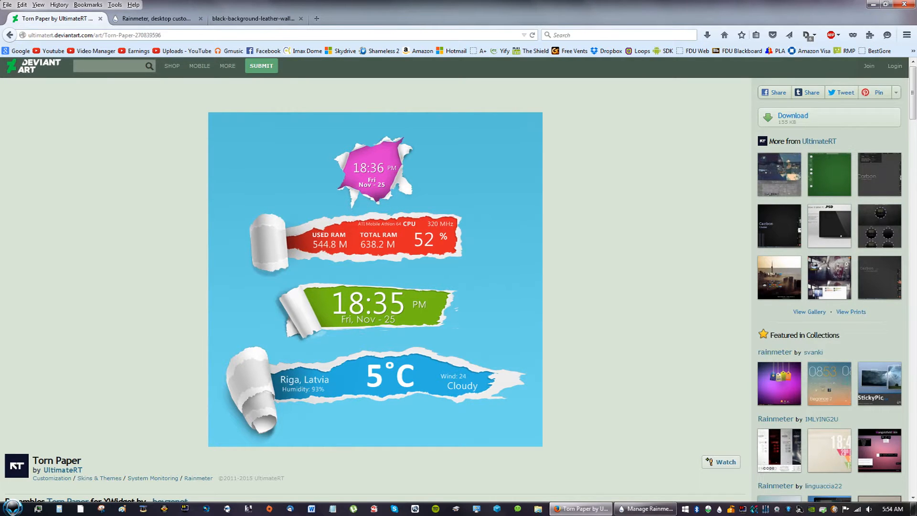
mouse_move(751, 180)
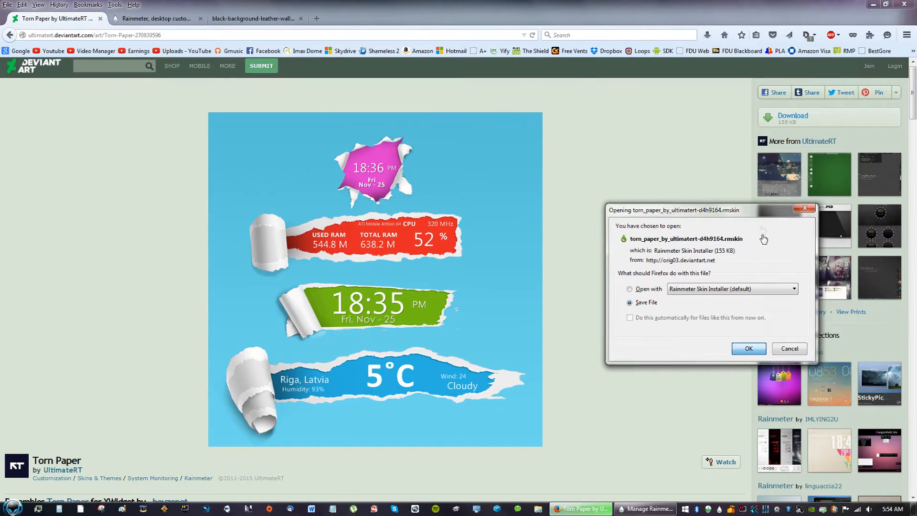
click(749, 349)
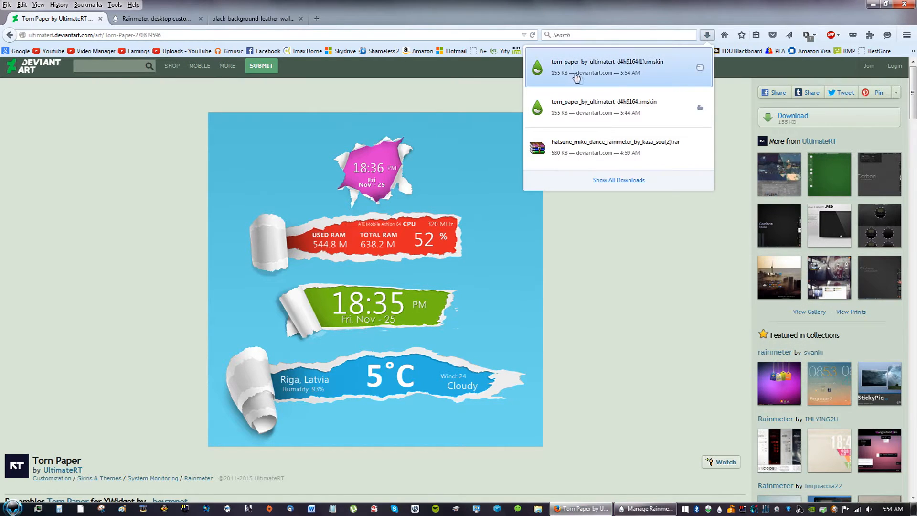
mouse_move(667, 68)
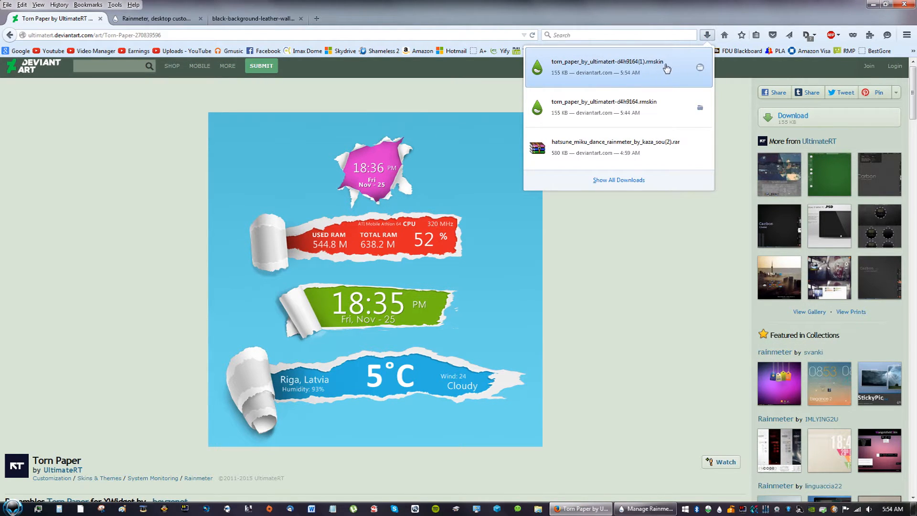
click(592, 66)
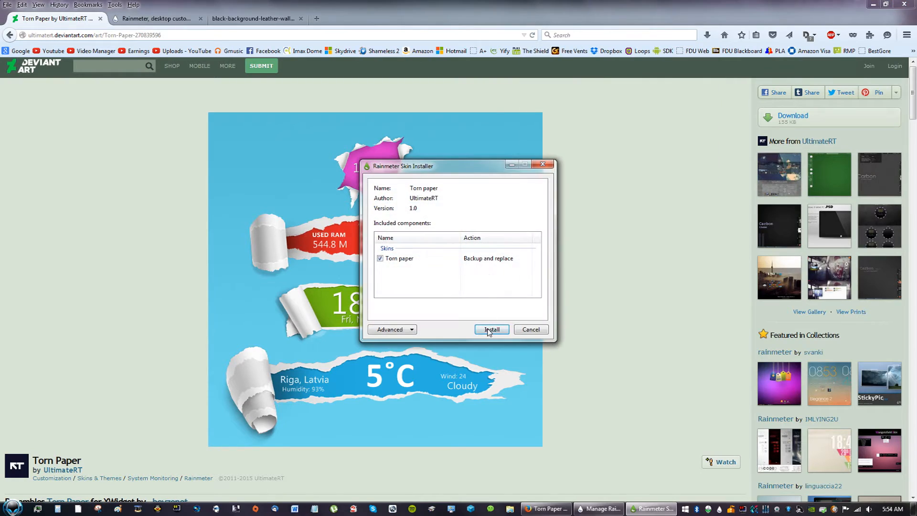
click(492, 329)
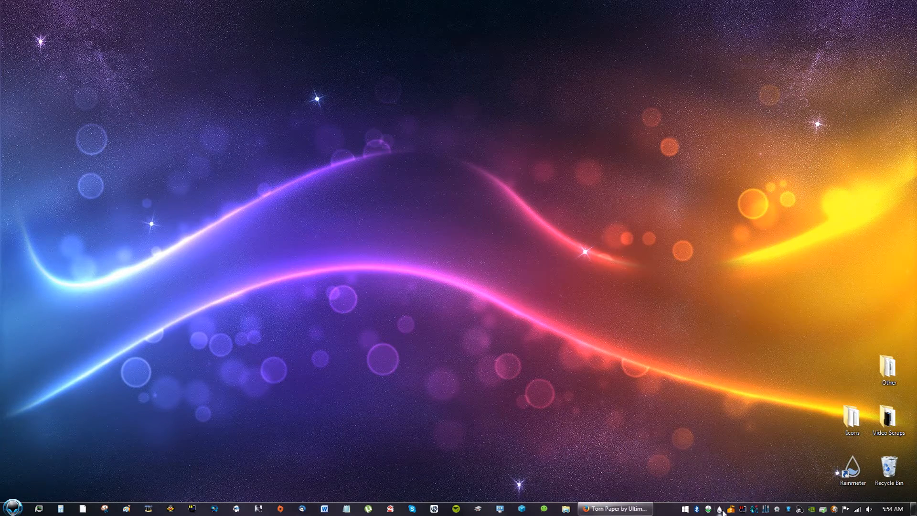
- In Manage, expand Torn paper and load the green clock, after trying the pink variant
right_click(719, 508)
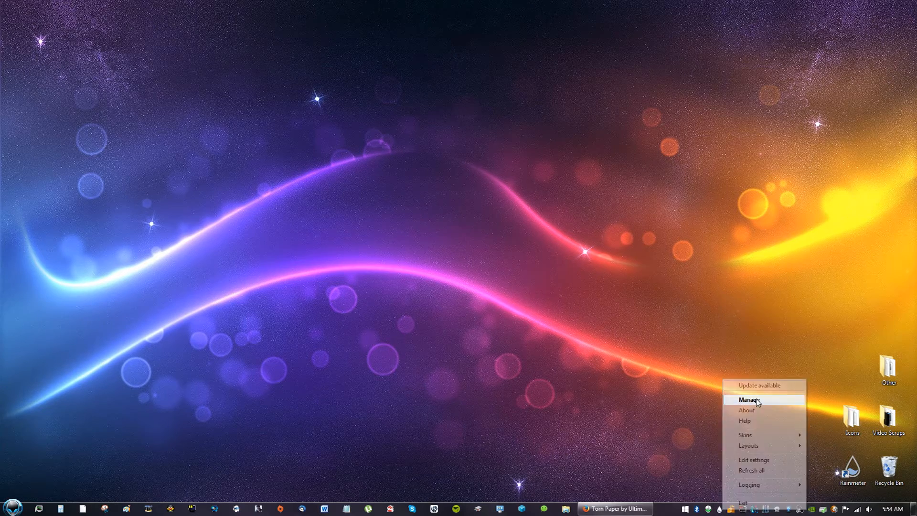
click(746, 399)
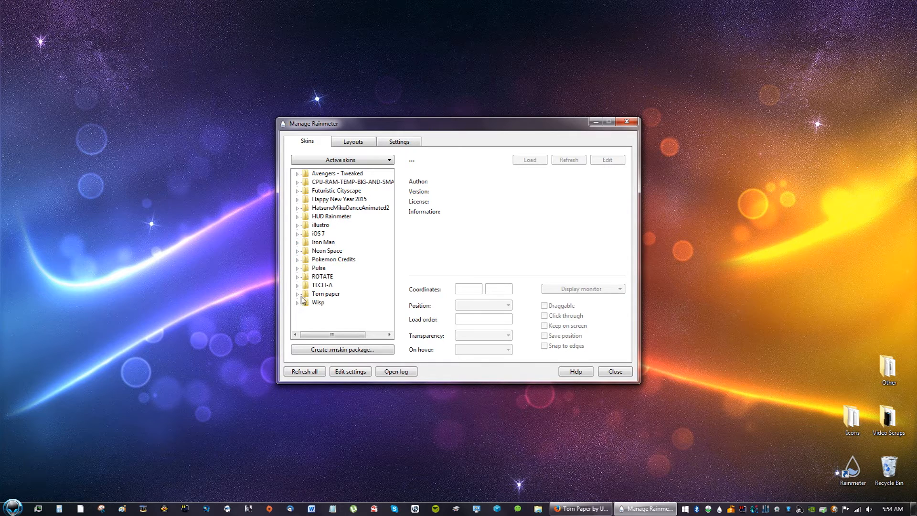
click(297, 294)
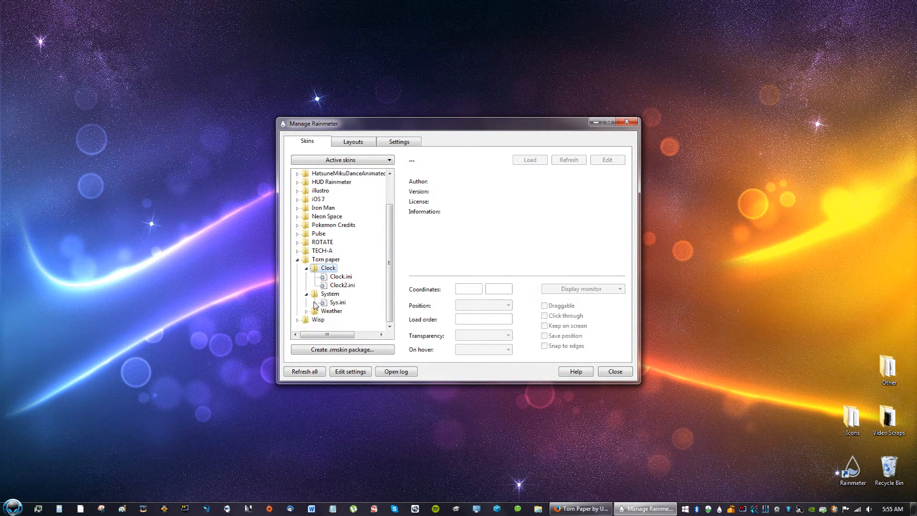
click(341, 276)
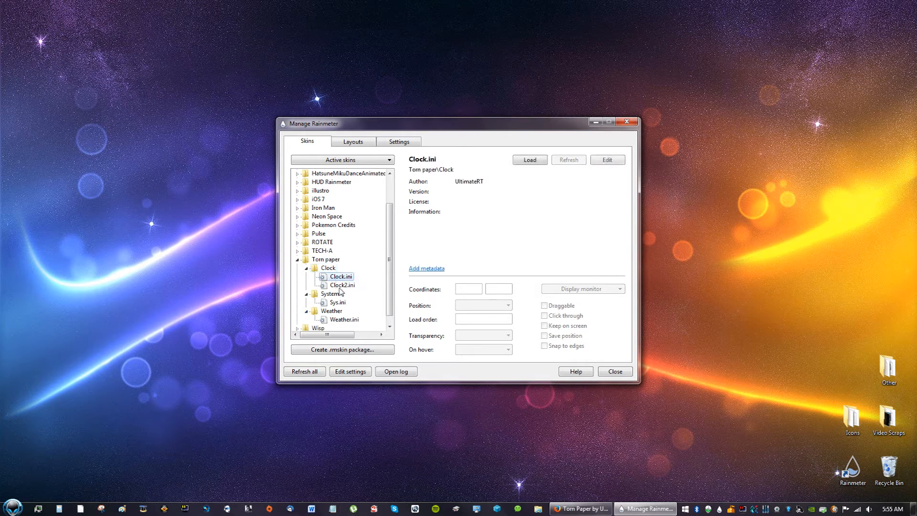
click(344, 284)
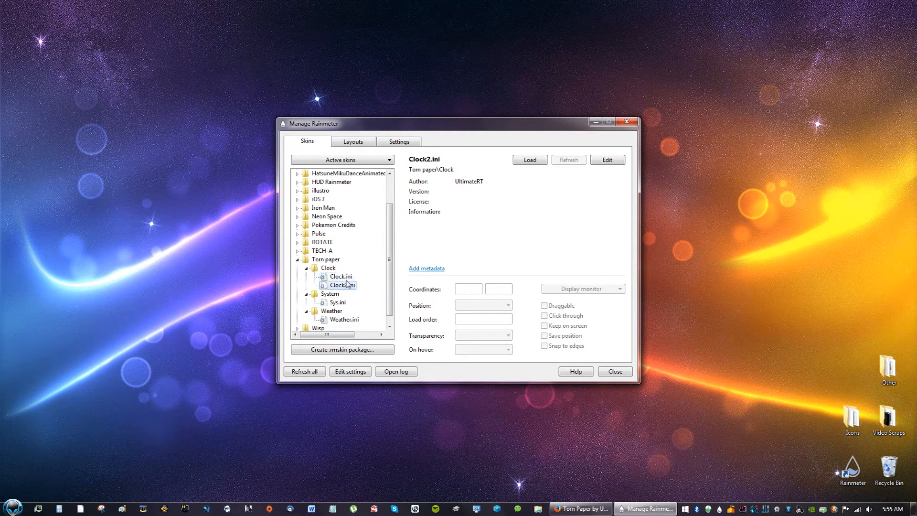
click(340, 276)
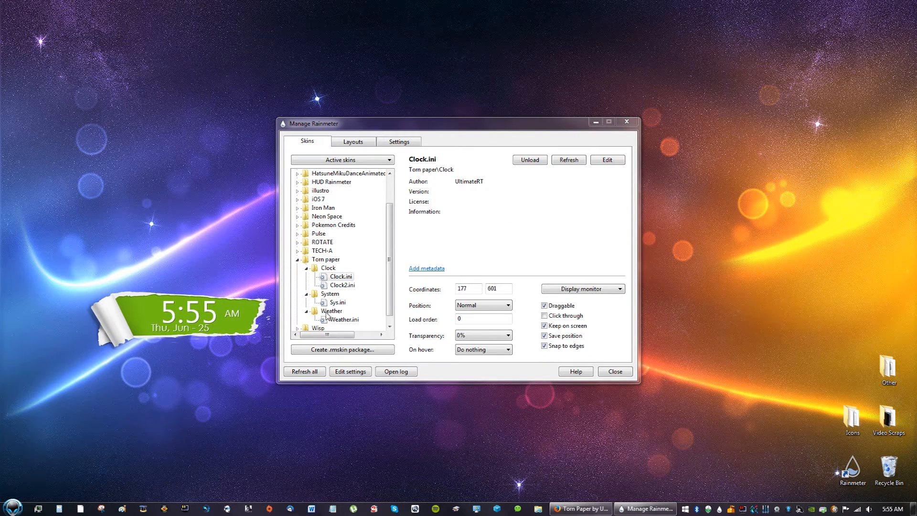
click(343, 284)
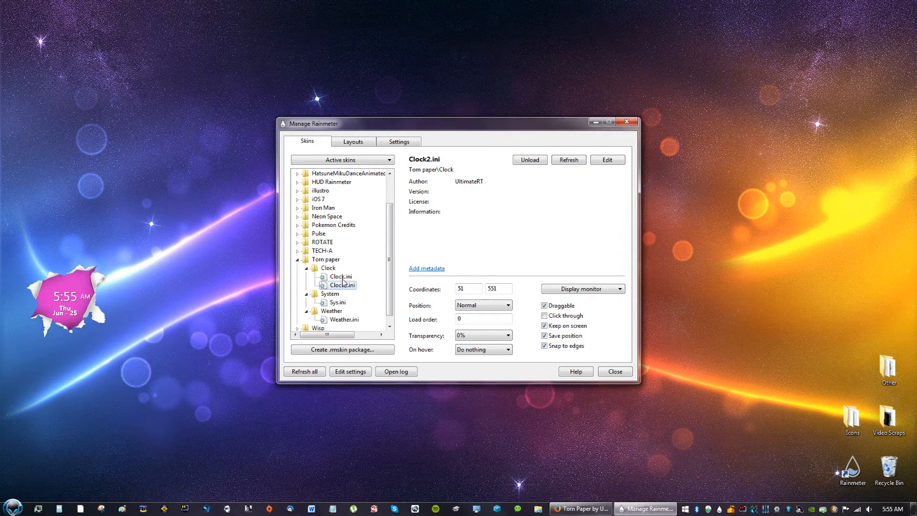
click(339, 276)
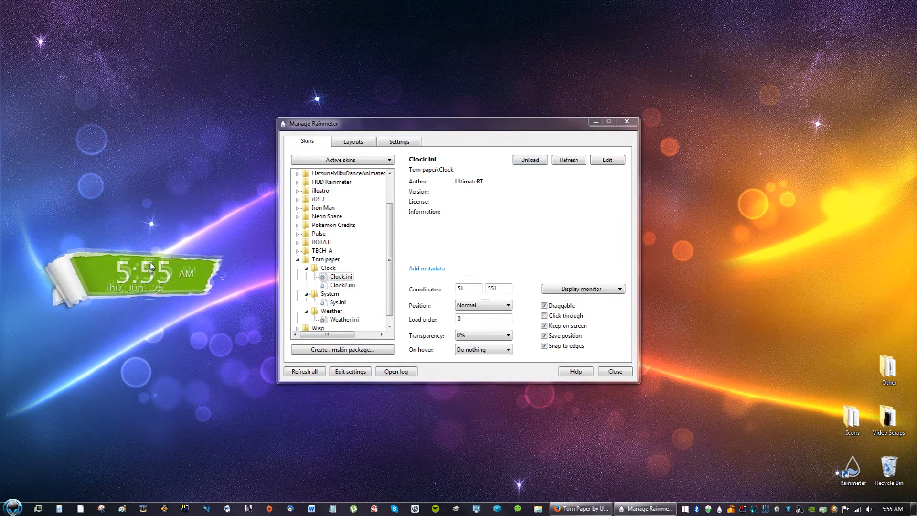
- Load the red Torn paper system meter skin onto the desktop
click(338, 302)
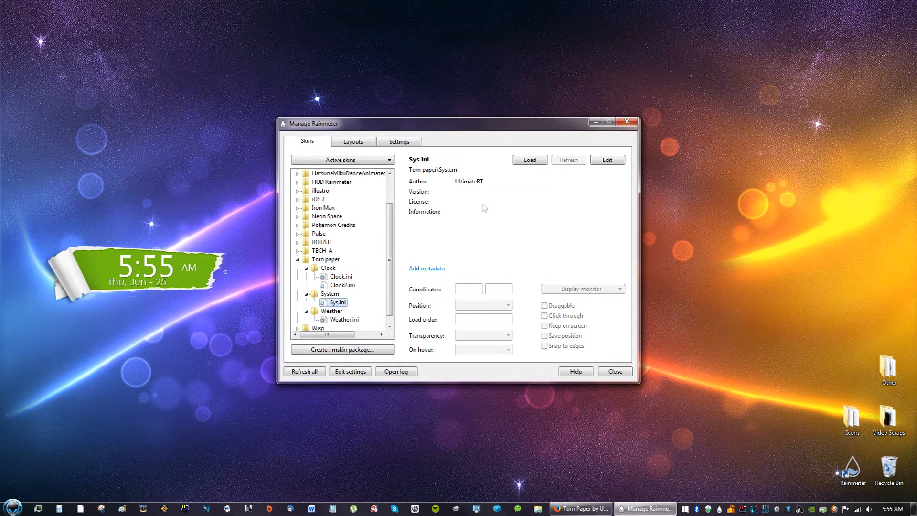
click(529, 159)
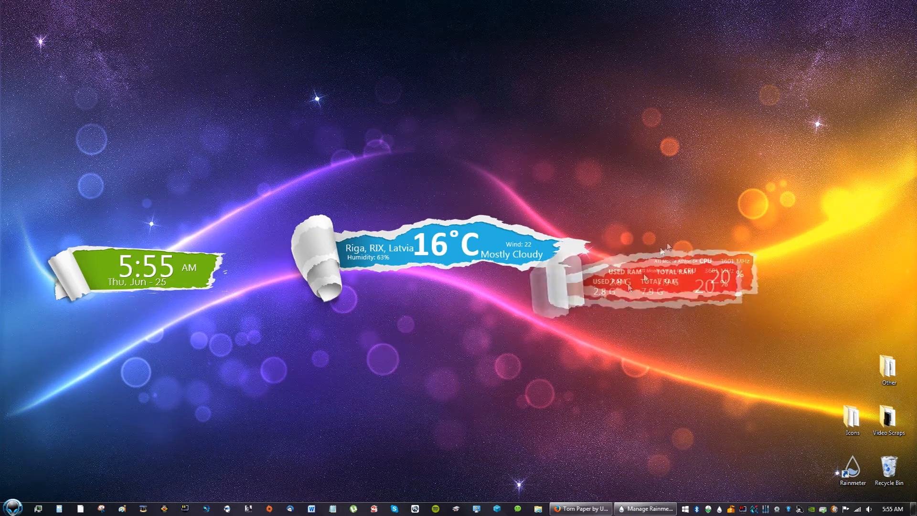
click(579, 508)
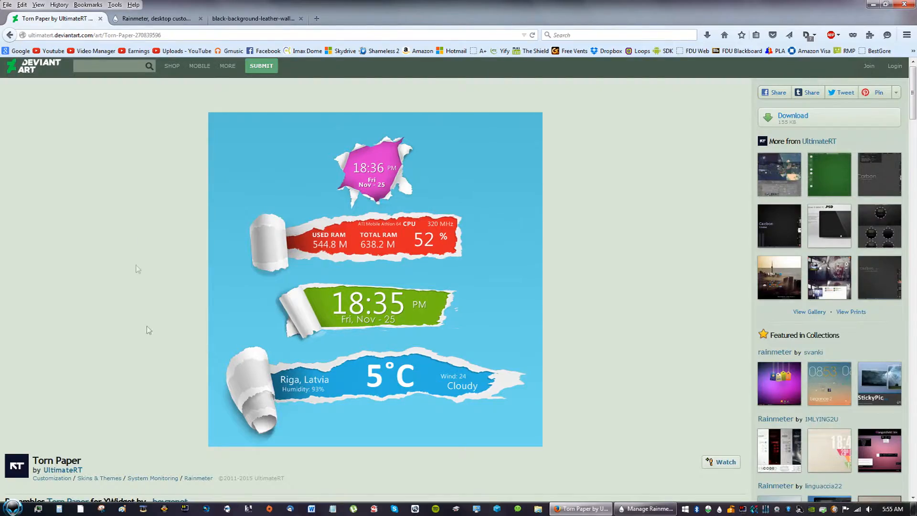
- Scroll the Torn Paper page, then put it away to reveal the three meters in a row
scroll(down, 3)
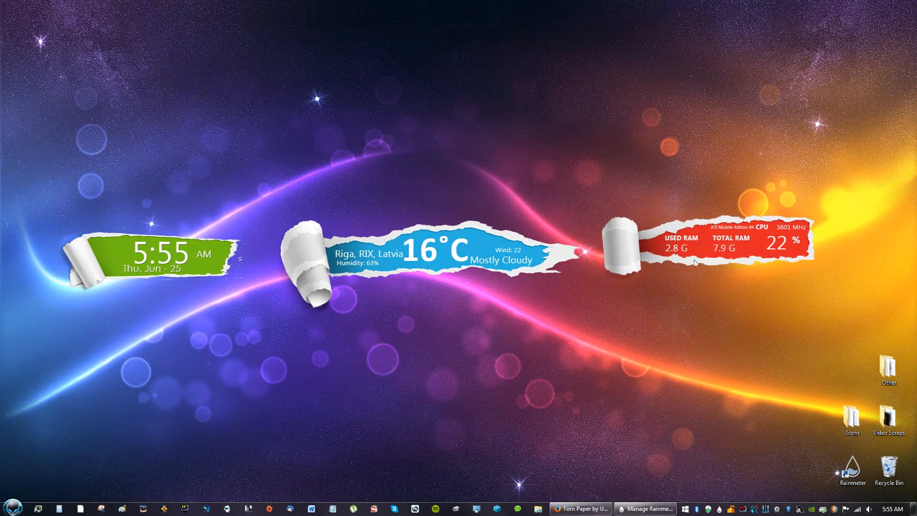
- Set the black leather image from its Firefox tab as the desktop background
click(579, 508)
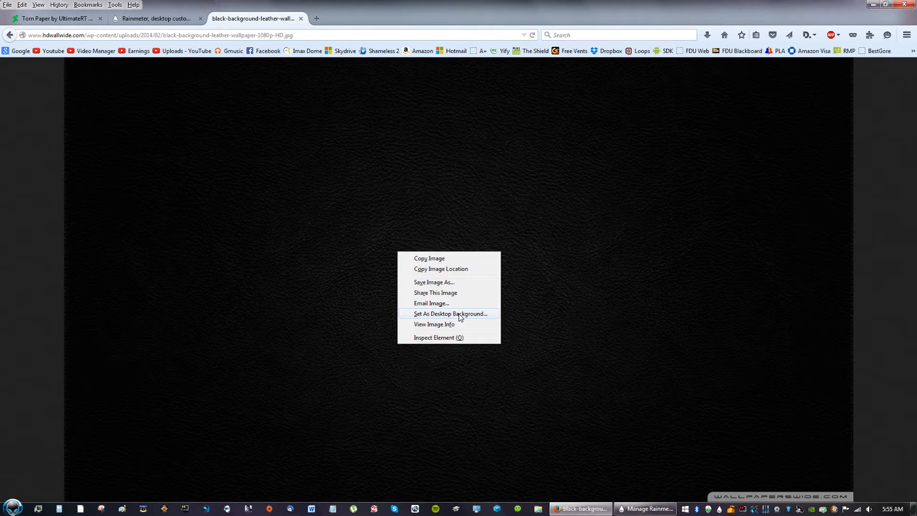
click(450, 314)
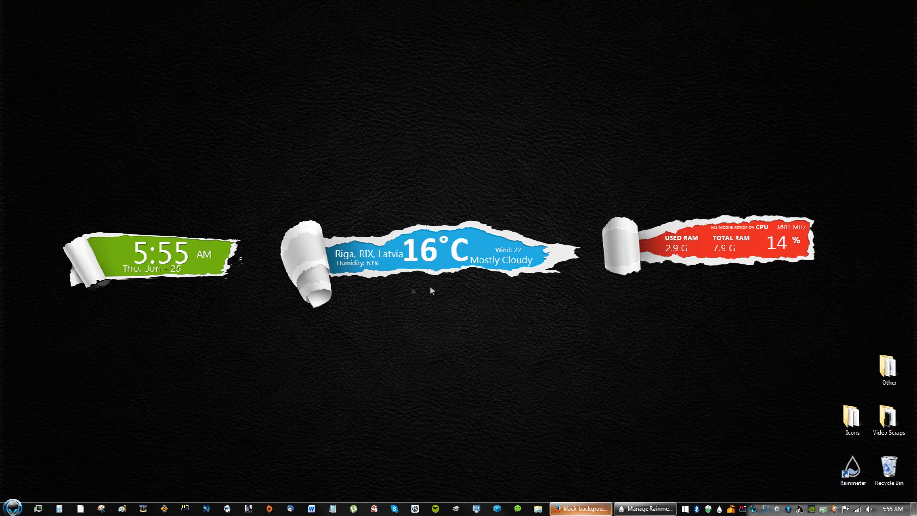
mouse_move(533, 281)
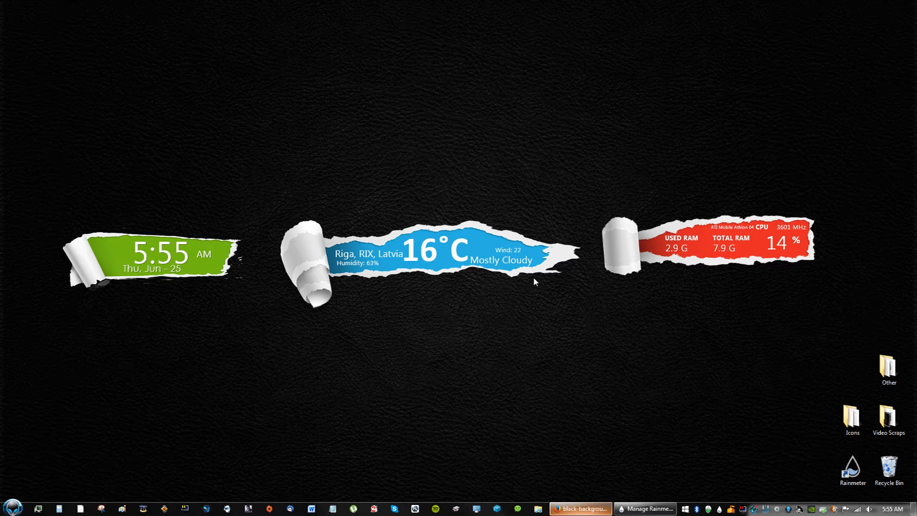
mouse_move(592, 290)
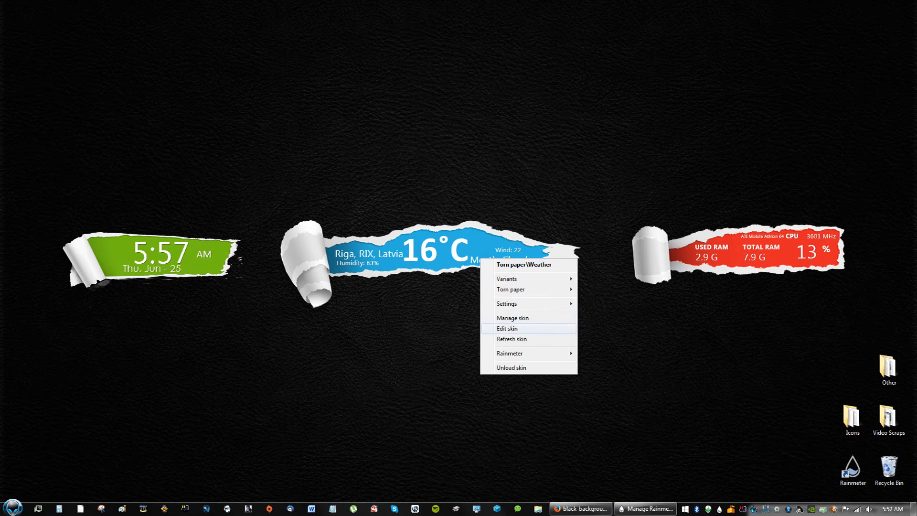
- Open Weather.ini in Notepad via Edit skin and scroll to its WebParser measures
click(506, 329)
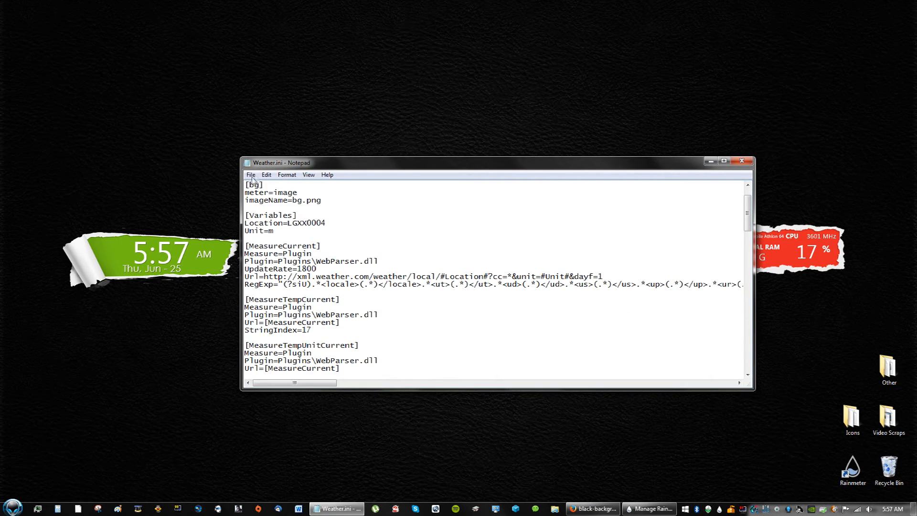
scroll(down, 3)
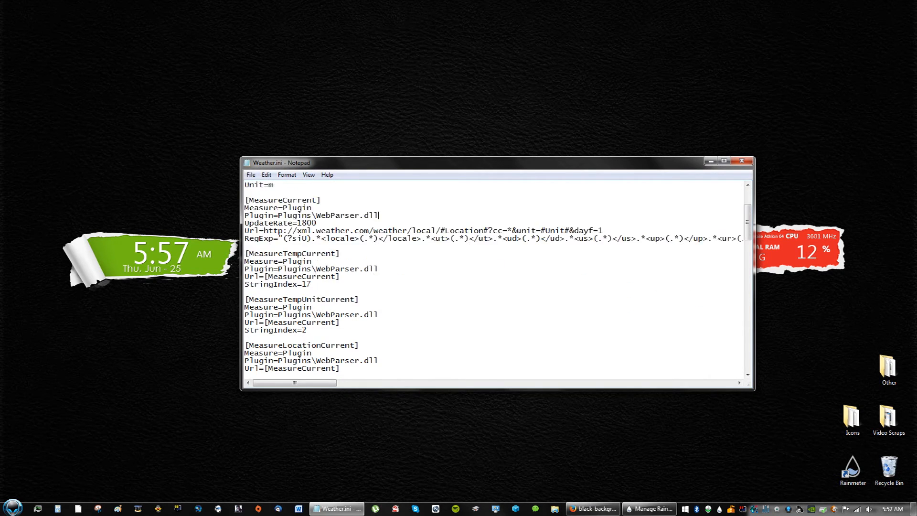